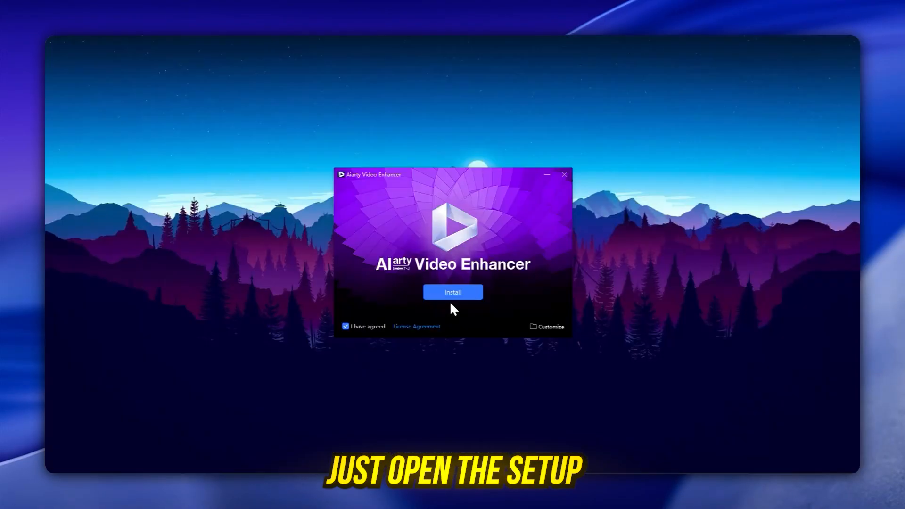
- Install Aiarty Video Enhancer and launch it once setup completes
{"action": "left_click", "coordinate": [452, 292]}
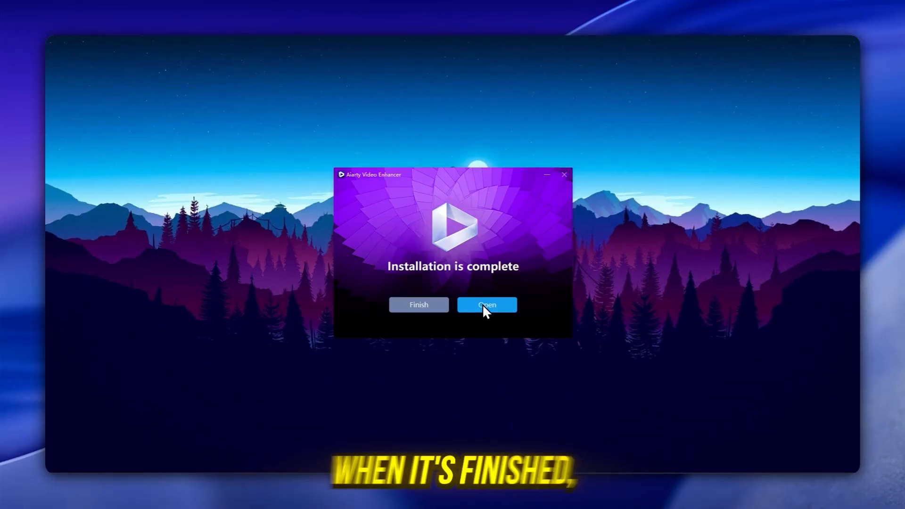
{"action": "left_click", "coordinate": [487, 305]}
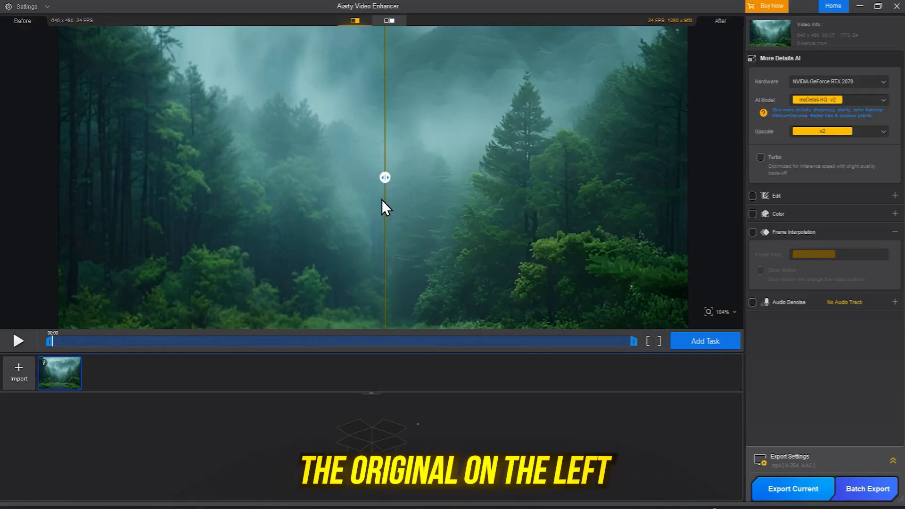
- Sweep the before/after split across the forest clip to compare original and enhanced footage
{"action": "left_click_drag", "start_coordinate": [385, 177], "coordinate": [74, 177]}
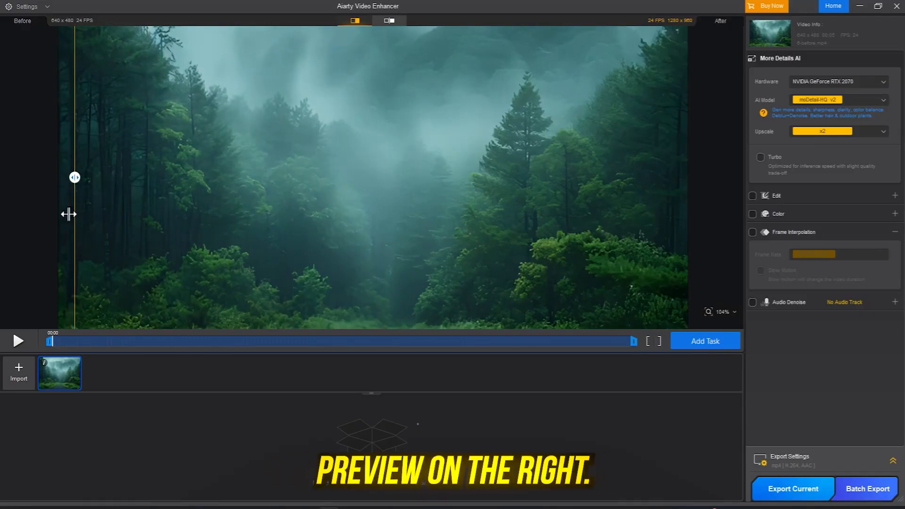
{"action": "left_click_drag", "start_coordinate": [75, 177], "coordinate": [642, 177]}
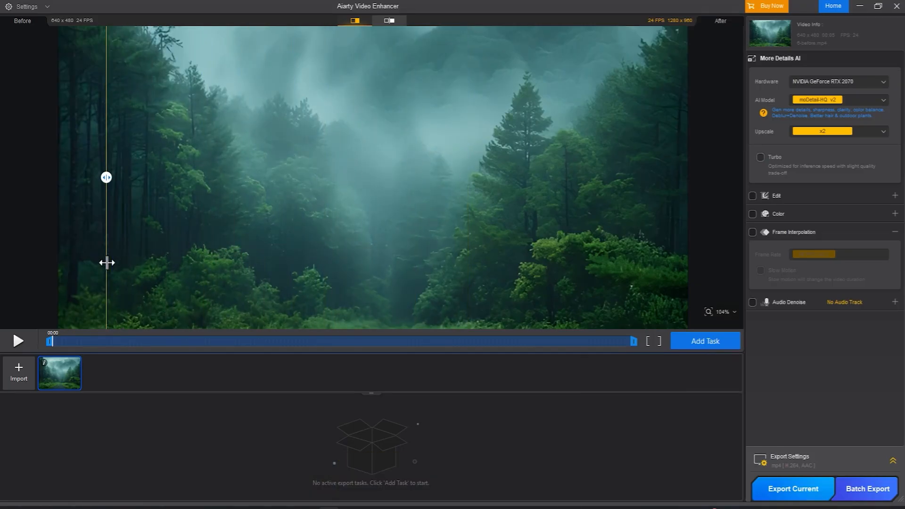
{"action": "left_click_drag", "start_coordinate": [51, 341], "coordinate": [513, 341]}
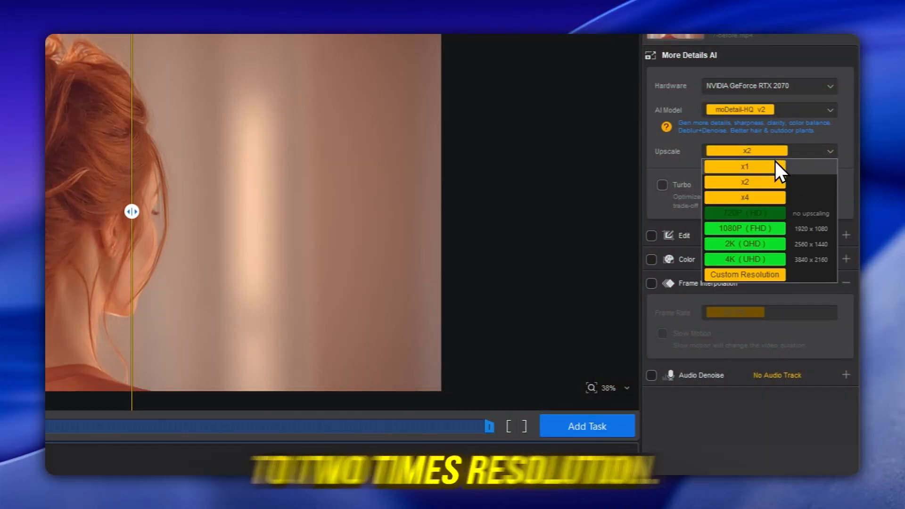
- Set the portrait clip to x2 upscale with frame interpolation and audio denoise enabled
{"action": "left_click", "coordinate": [662, 185]}
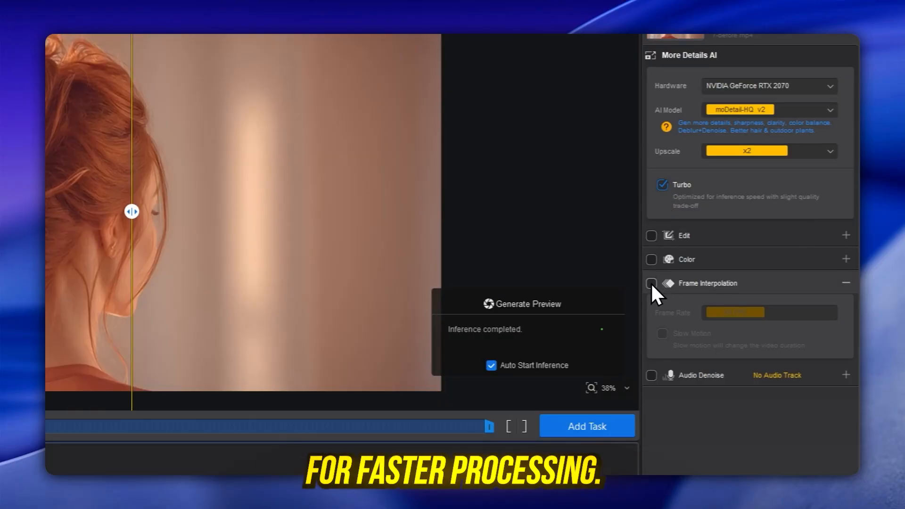
{"action": "left_click", "coordinate": [651, 283]}
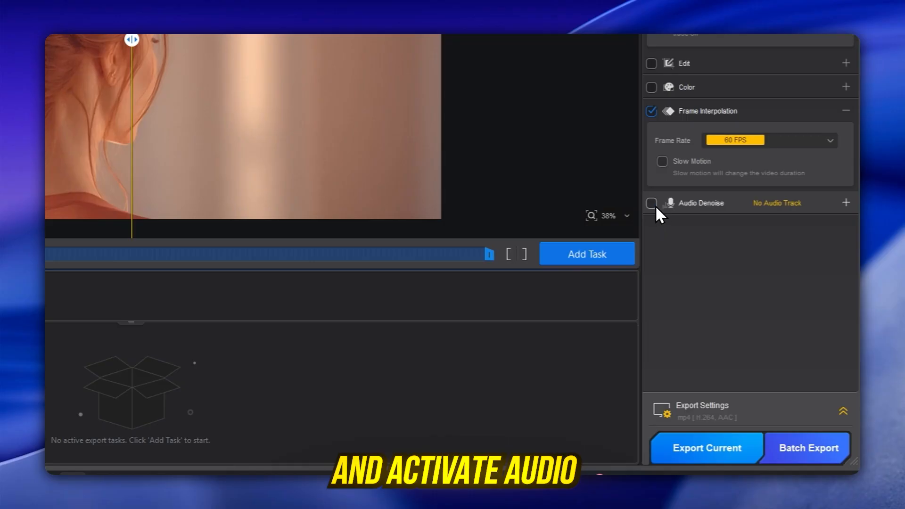
{"action": "left_click", "coordinate": [651, 204]}
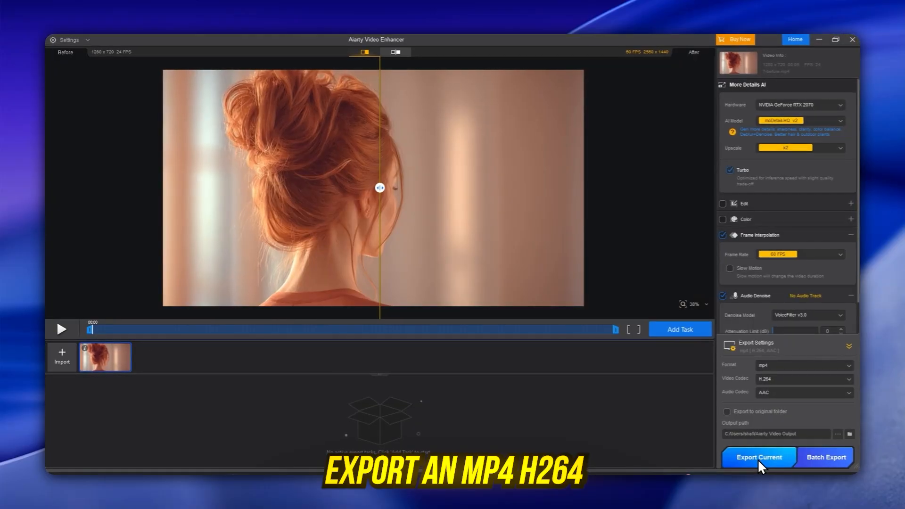
- Export the enhanced portrait clip as a 2560×1440, 60 FPS MP4
{"action": "left_click", "coordinate": [758, 457]}
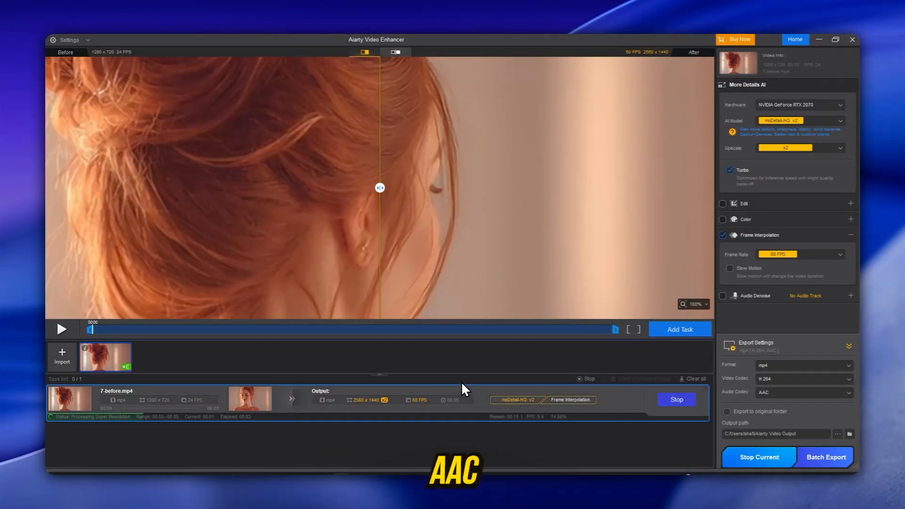
{"action": "mouse_move", "coordinate": [472, 397]}
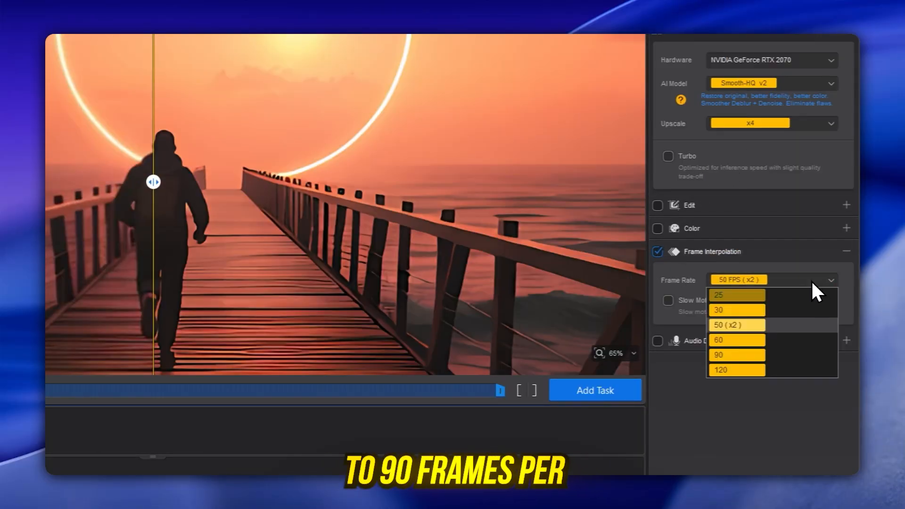
- Choose a new target frame rate for the pier clip's frame interpolation
{"action": "left_click", "coordinate": [719, 355]}
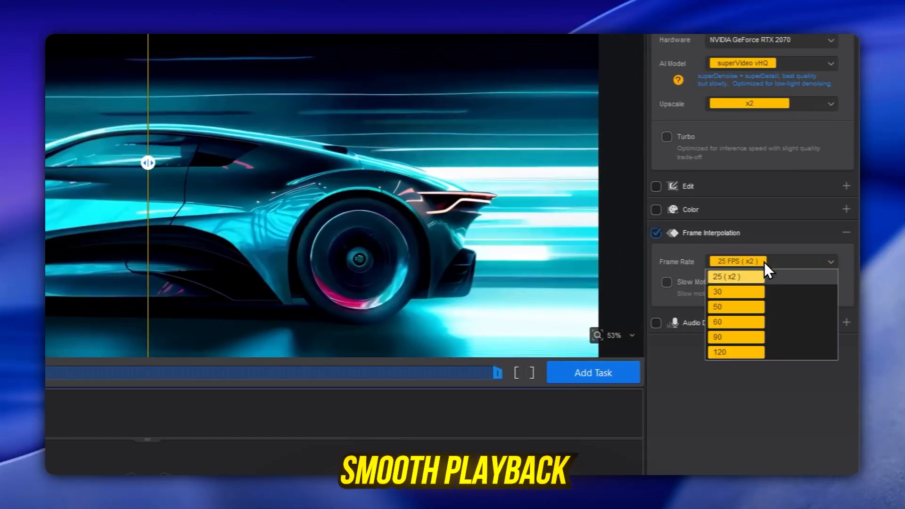
- Set the car clip's interpolation to 120 FPS and reveal its export settings
{"action": "left_click", "coordinate": [719, 352]}
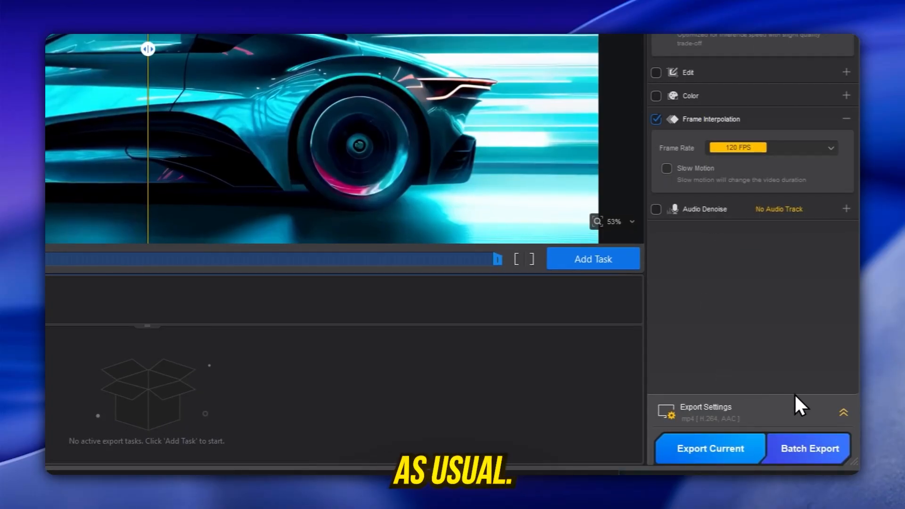
{"action": "left_click", "coordinate": [843, 411]}
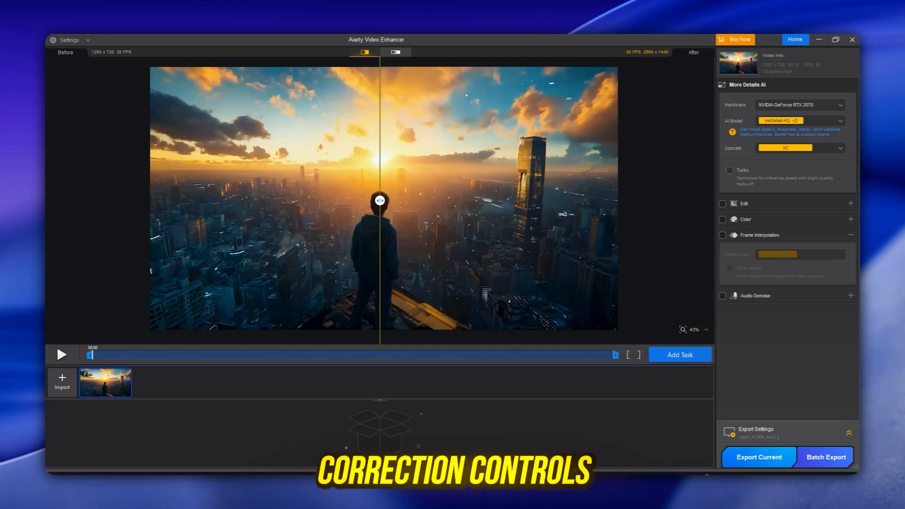
- Enable Edit adjustments on the city clip, exposing rotate, flip, crop and track options
{"action": "left_click", "coordinate": [744, 166]}
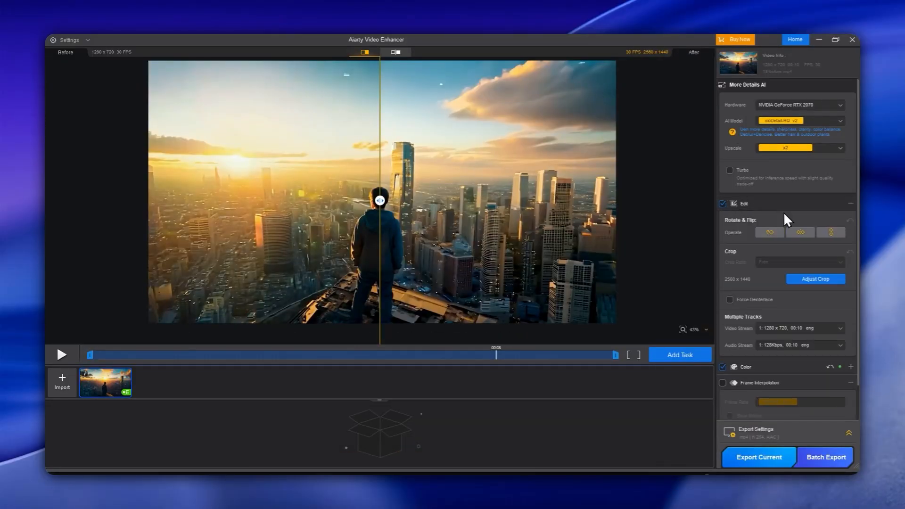
{"action": "scroll", "scroll_direction": "down", "scroll_amount": 3}
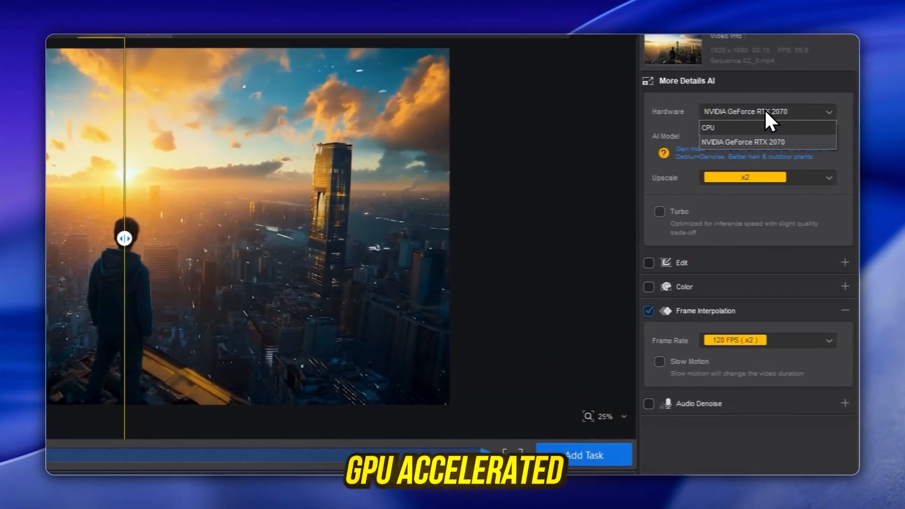
- Process the city clip on the NVIDIA GeForce RTX 2070 with 120 FPS (x2) interpolation
{"action": "left_click", "coordinate": [742, 142]}
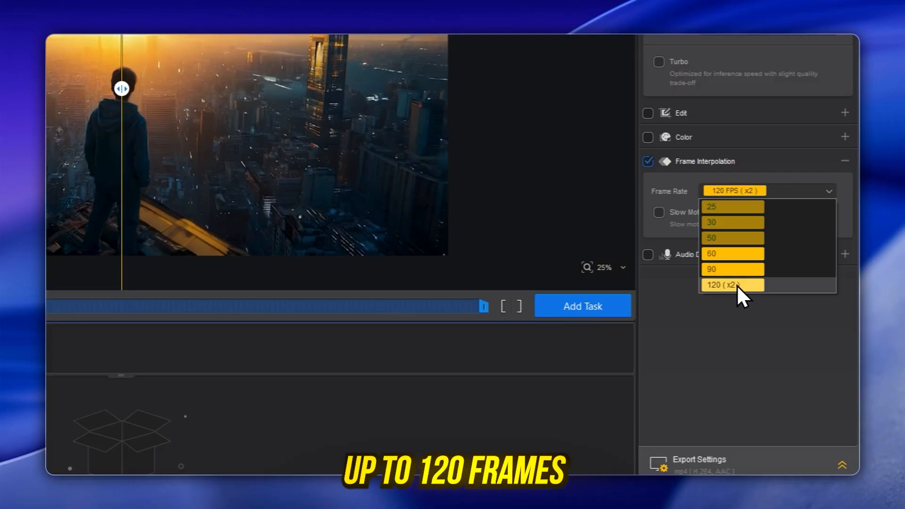
{"action": "left_click", "coordinate": [732, 285]}
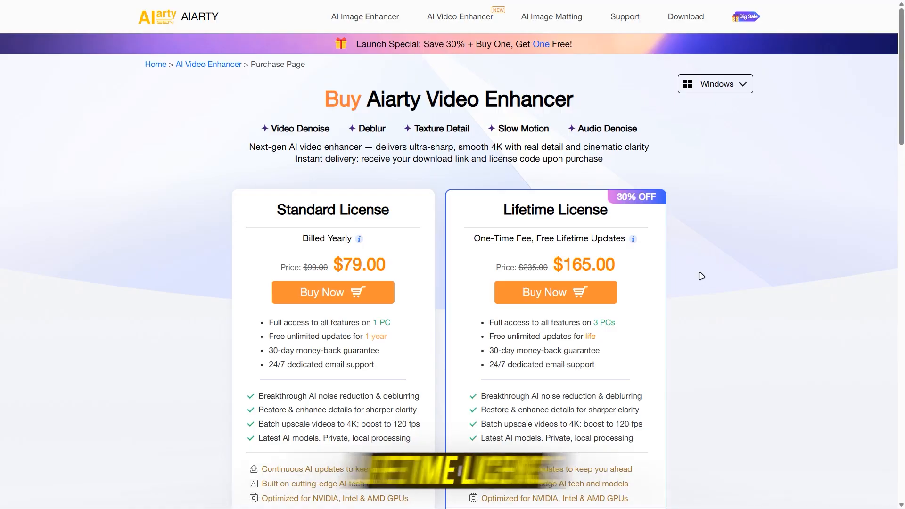
- Scroll the purchase page through the $79 Standard and $165 Lifetime license details
{"action": "scroll", "scroll_direction": "down", "scroll_amount": 3}
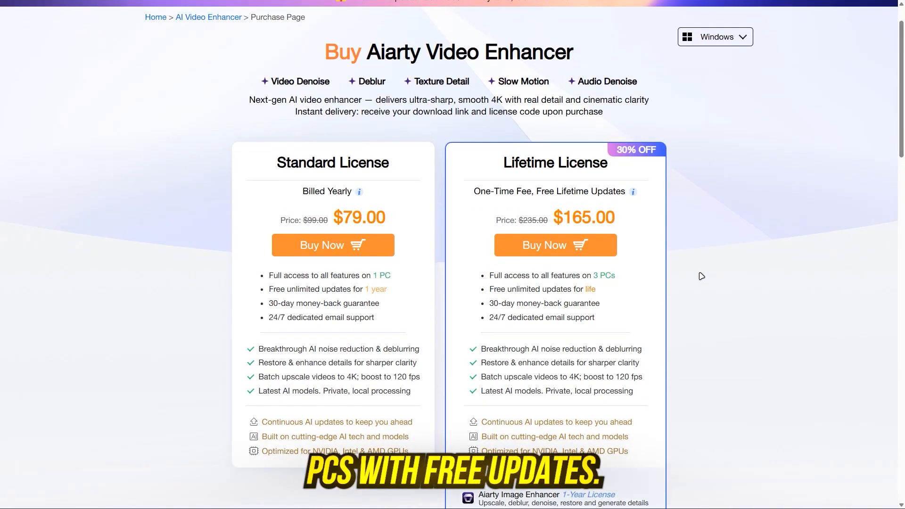
{"action": "scroll", "scroll_direction": "down", "scroll_amount": 3}
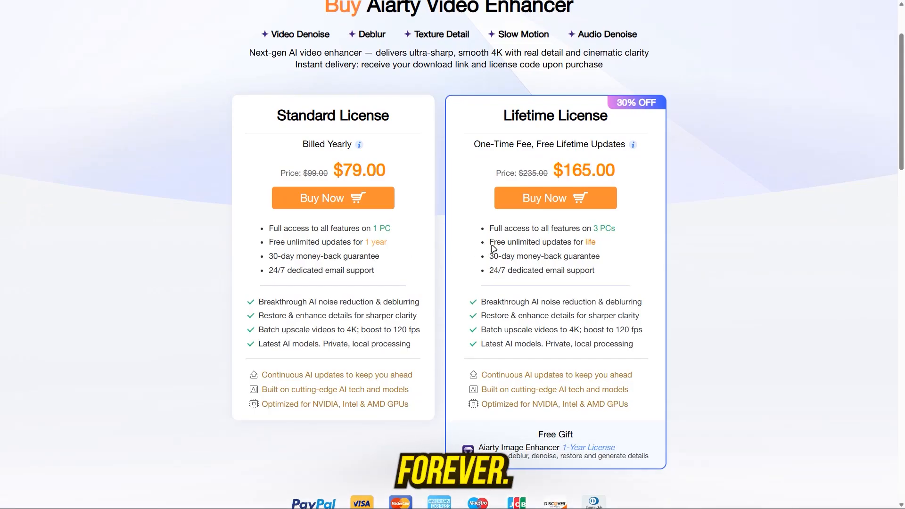